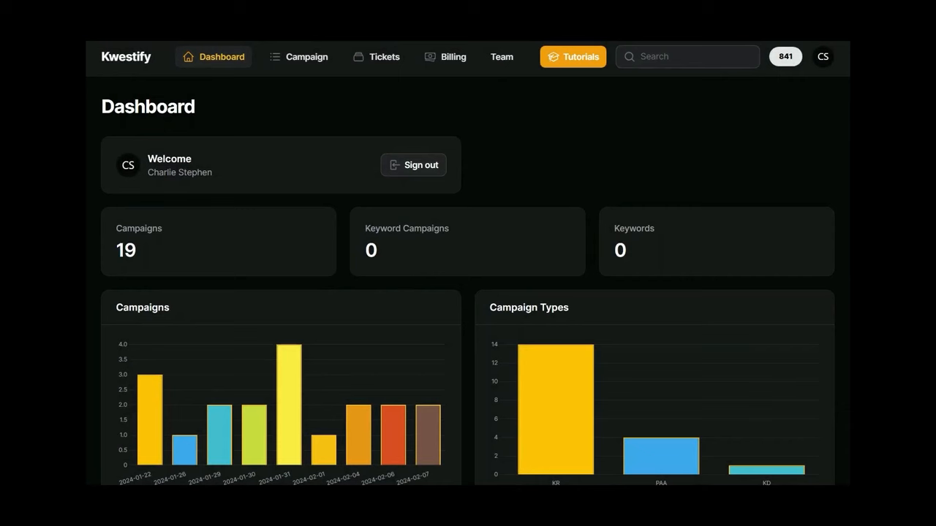
{"action": "mouse_move", "coordinate": [307, 57]}
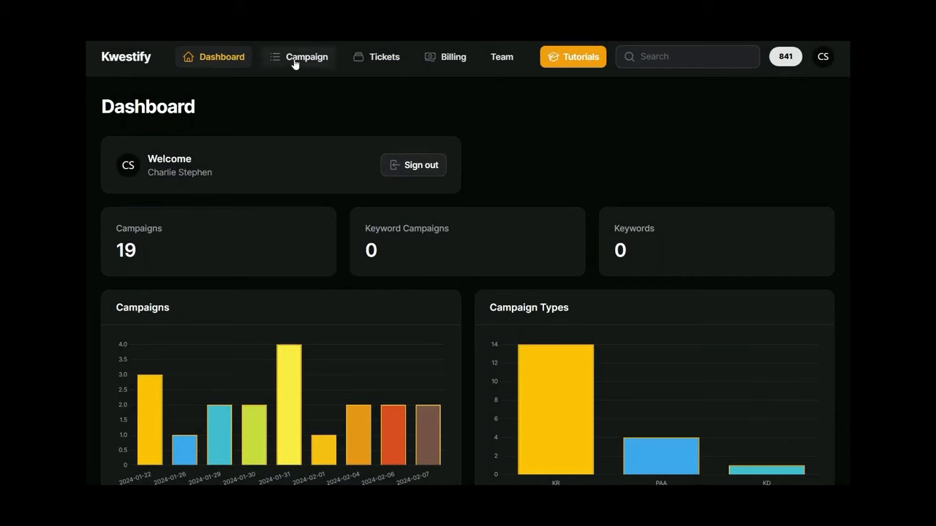
Step: Leave the dashboard for the Campaigns list via the top navigation bar
{"action": "left_click", "coordinate": [306, 57]}
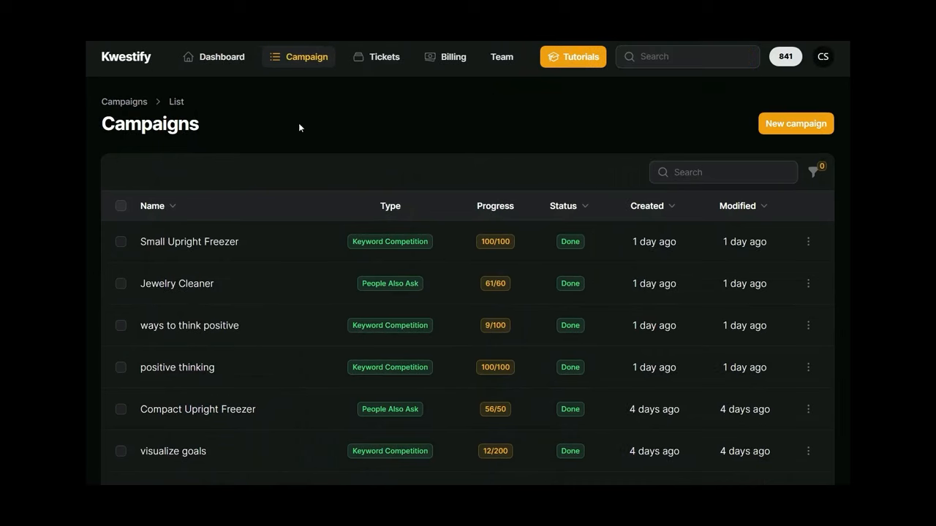
{"action": "mouse_move", "coordinate": [282, 153]}
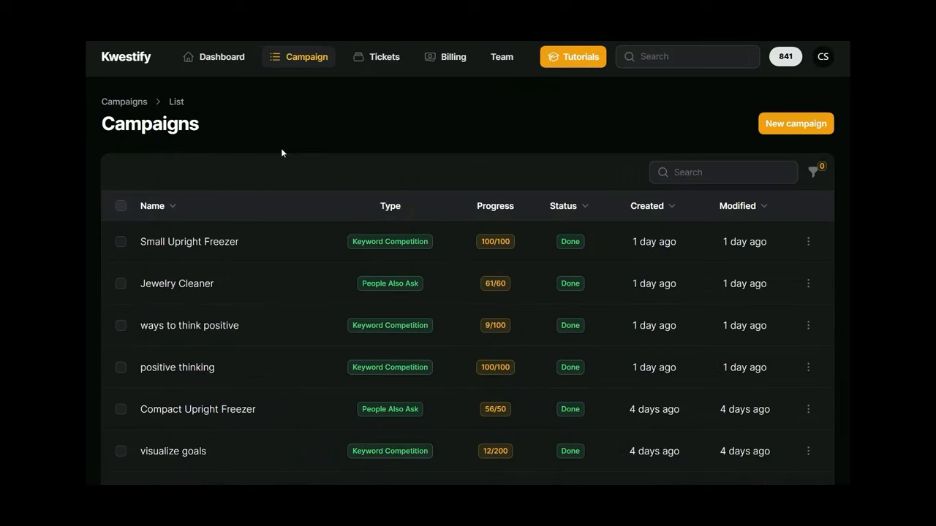
{"action": "mouse_move", "coordinate": [795, 124]}
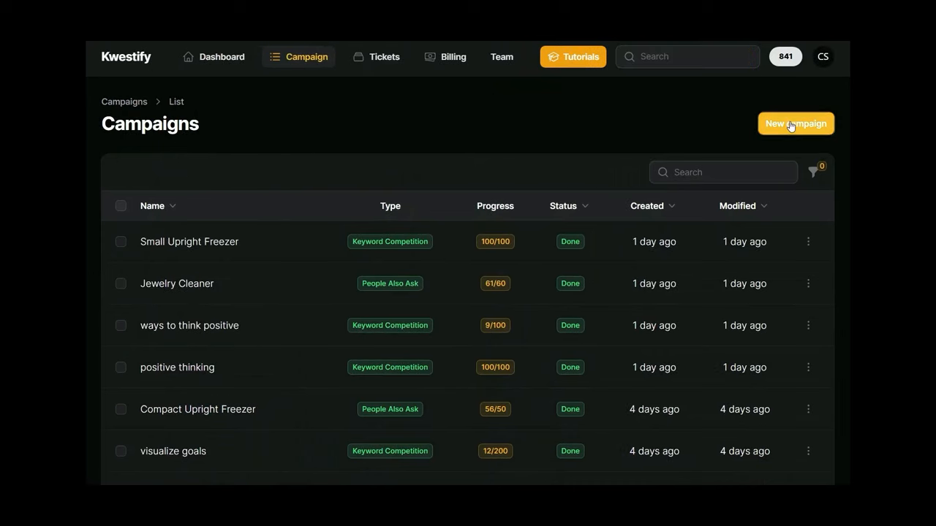
Step: Start a Keyword Competition campaign named 'Ultrasonic Jewelry Cleaner' with that same research keyword
{"action": "left_click", "coordinate": [795, 123]}
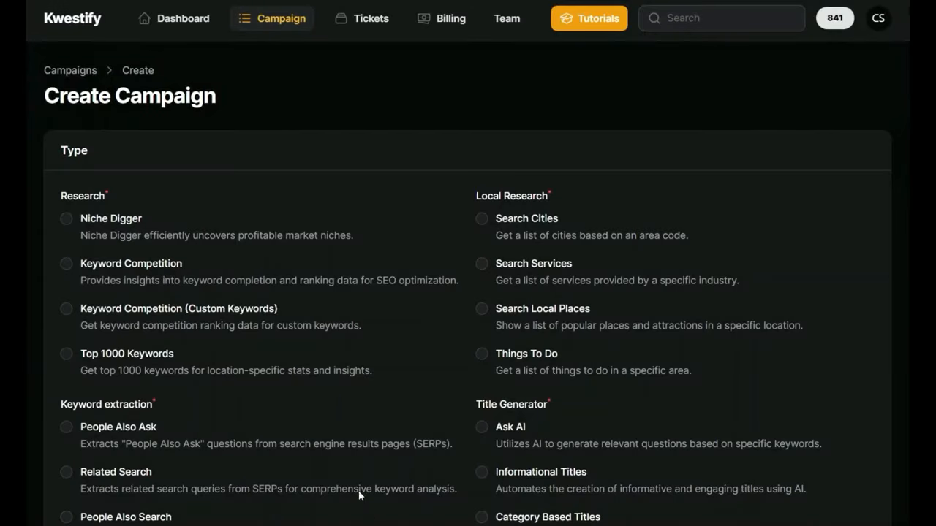
{"action": "left_click", "coordinate": [66, 264]}
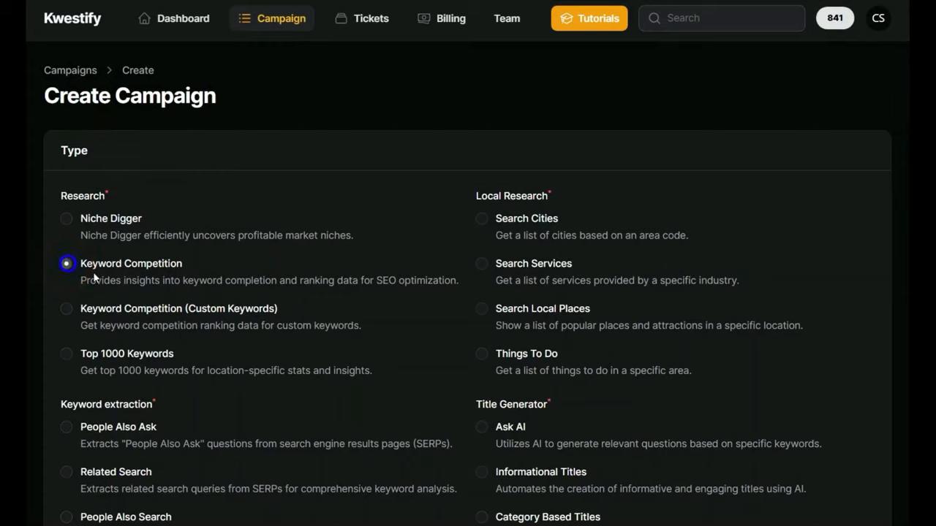
{"action": "left_click", "coordinate": [67, 264]}
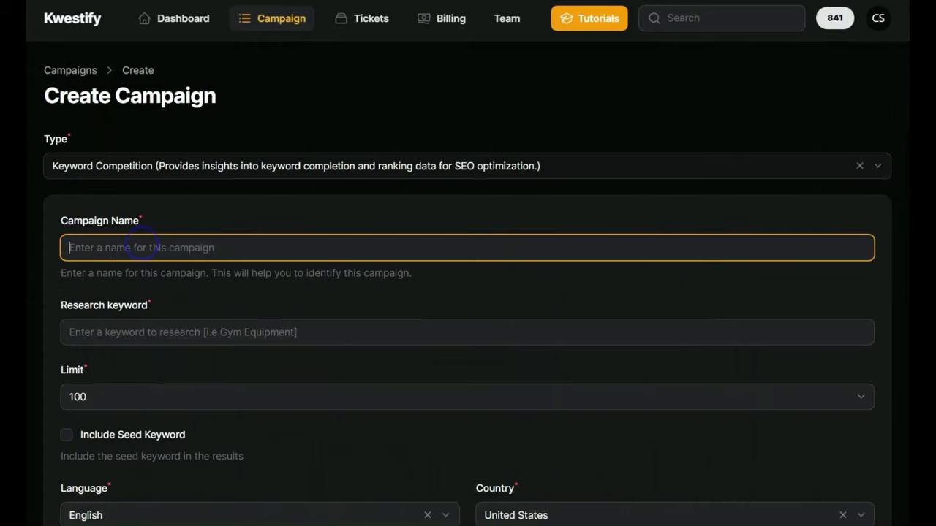
{"action": "type", "text": "Ultrasonic Jewelry Cleaner"}
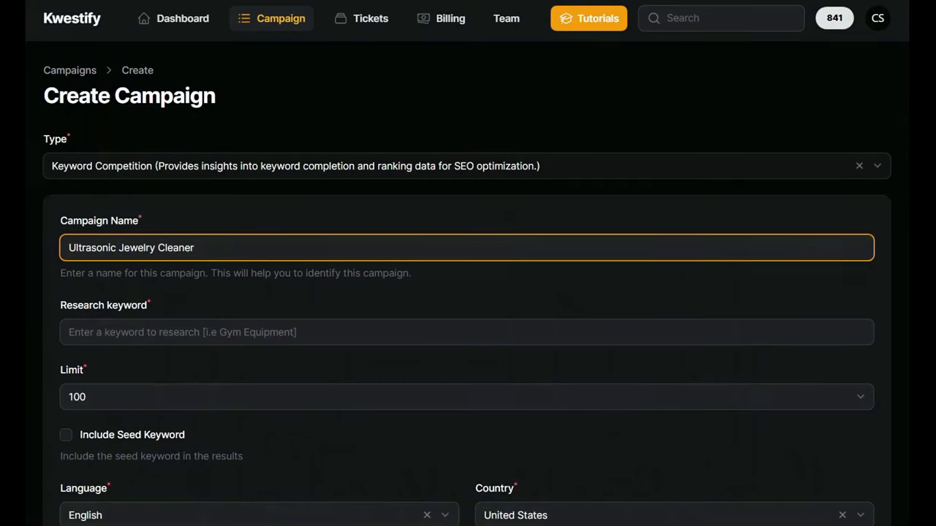
{"action": "left_click", "coordinate": [466, 332]}
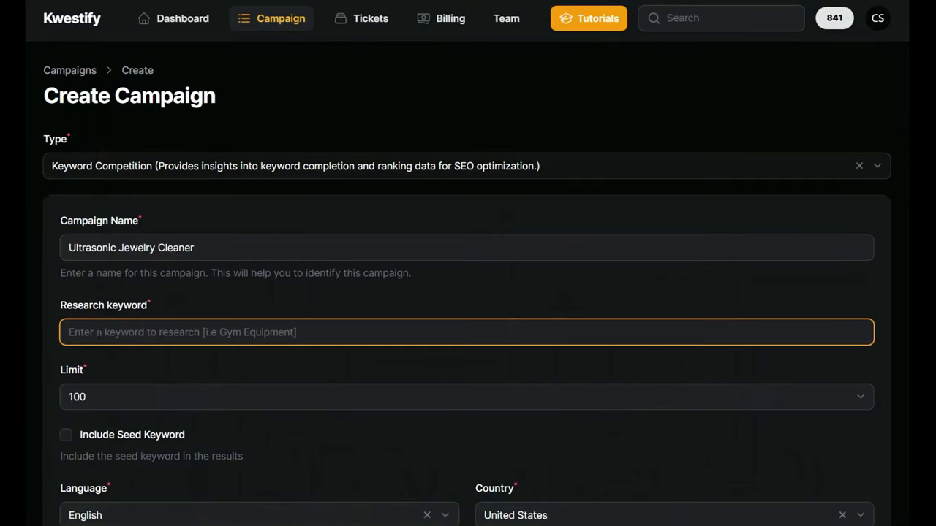
{"action": "type", "text": "Ultrasonic Jewelry Cleaner"}
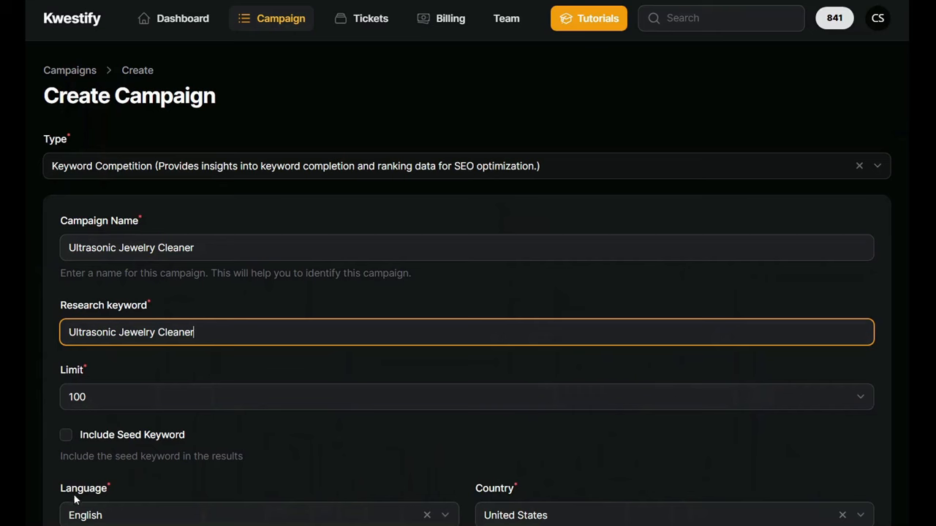
Step: Show the Limit dropdown's 100–1000 keyword count options
{"action": "scroll", "scroll_direction": "down", "scroll_amount": 3}
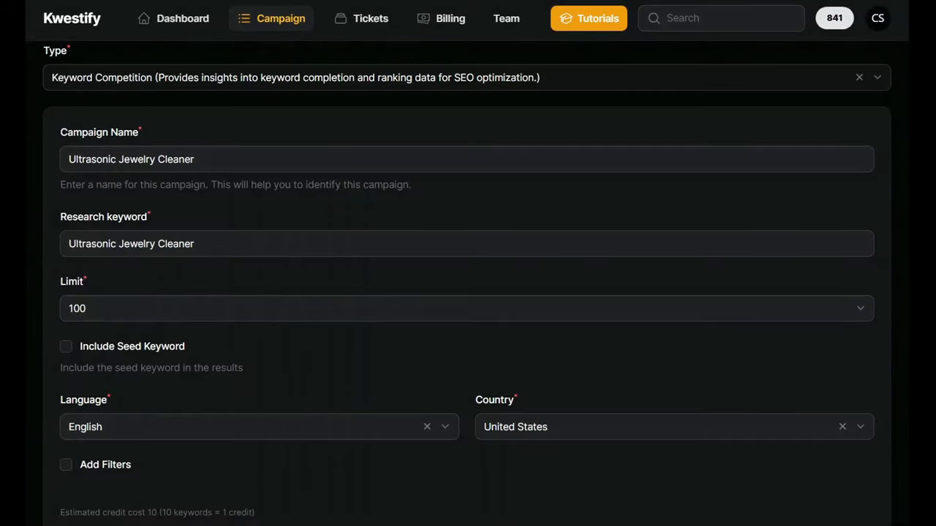
{"action": "left_click", "coordinate": [466, 308]}
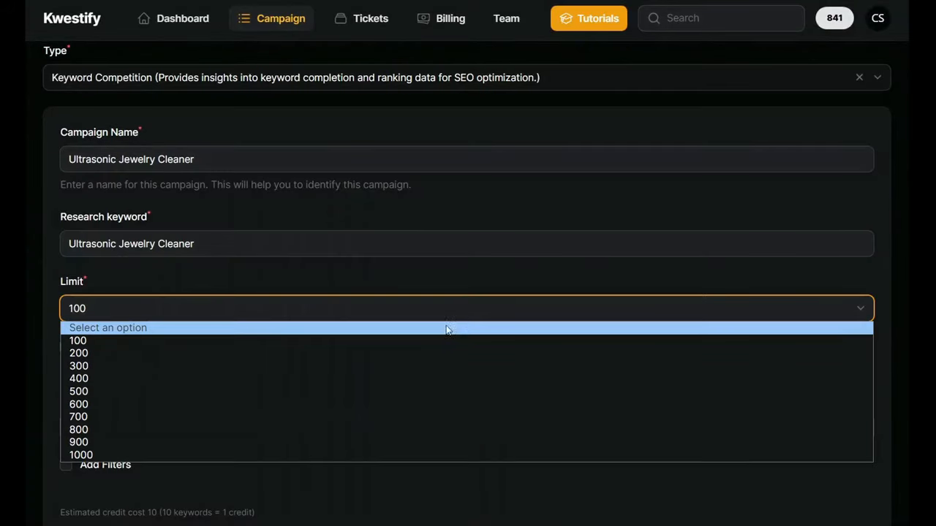
{"action": "mouse_move", "coordinate": [359, 404]}
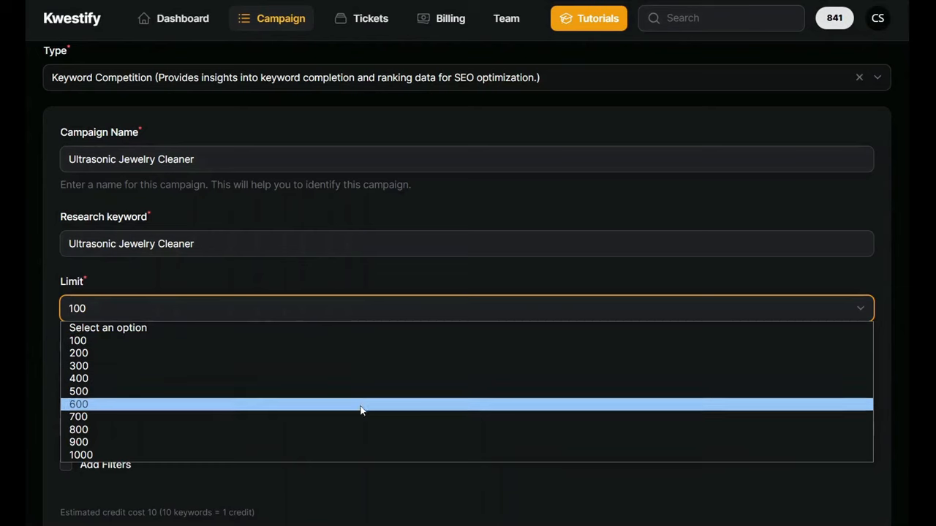
{"action": "mouse_move", "coordinate": [355, 407]}
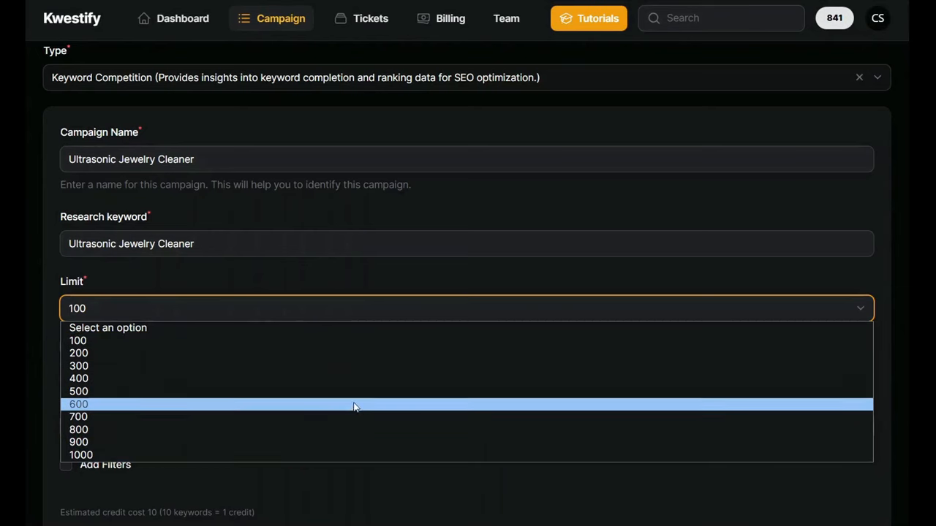
{"action": "mouse_move", "coordinate": [331, 302]}
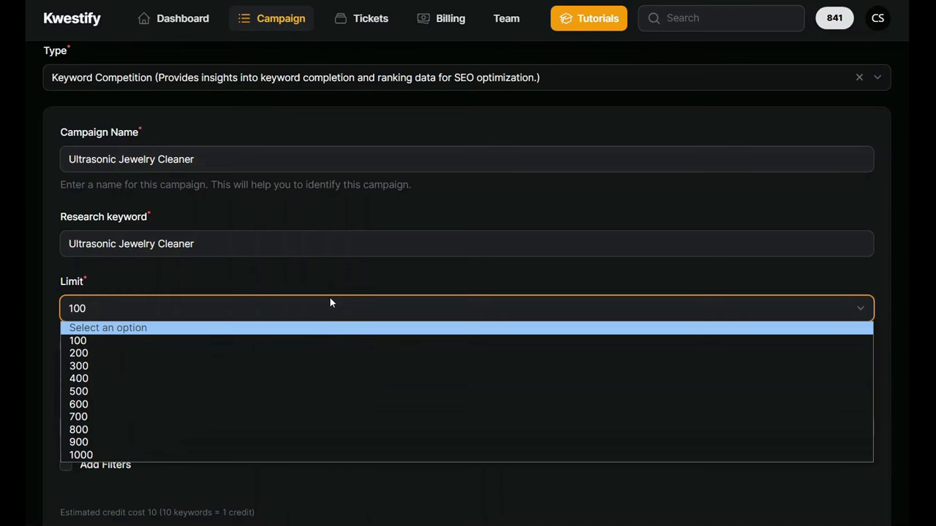
Step: Keep the keyword limit at 100 and create the Ultrasonic Jewelry Cleaner campaign
{"action": "left_click", "coordinate": [77, 340]}
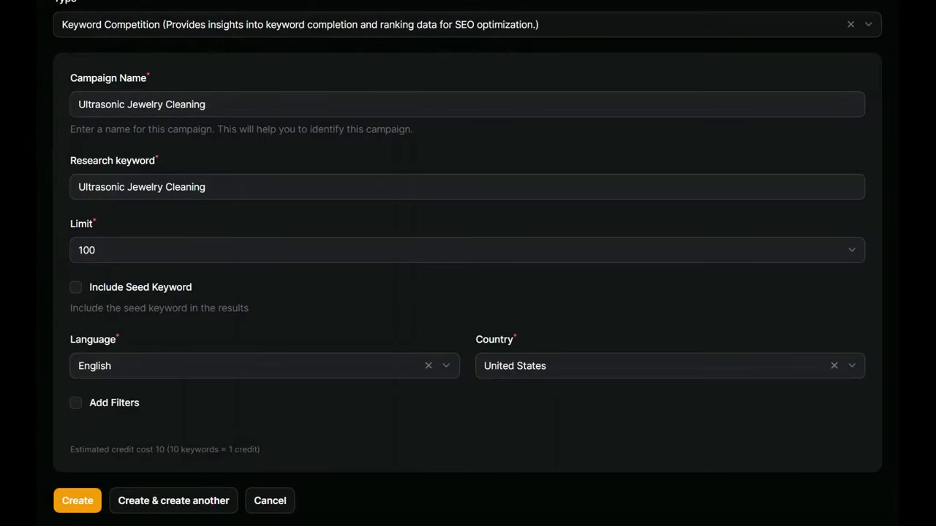
{"action": "left_click", "coordinate": [467, 250]}
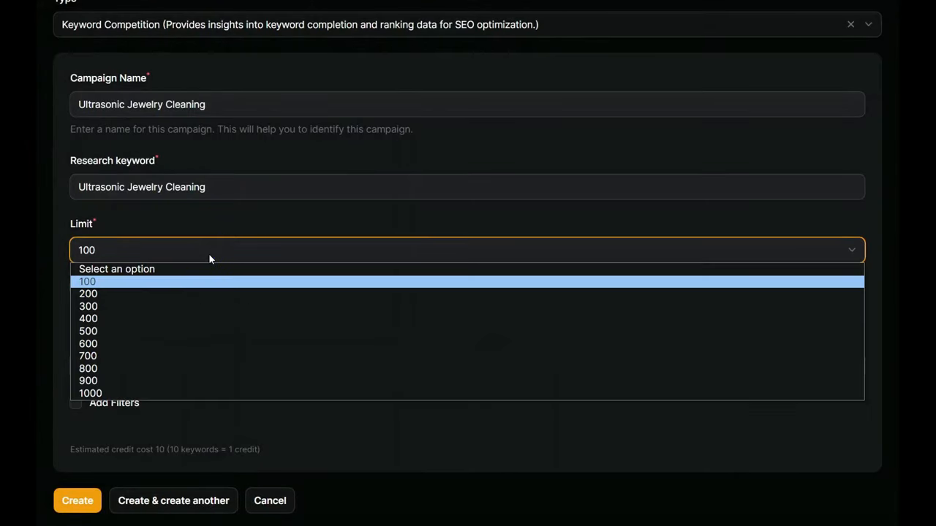
{"action": "left_click", "coordinate": [87, 281]}
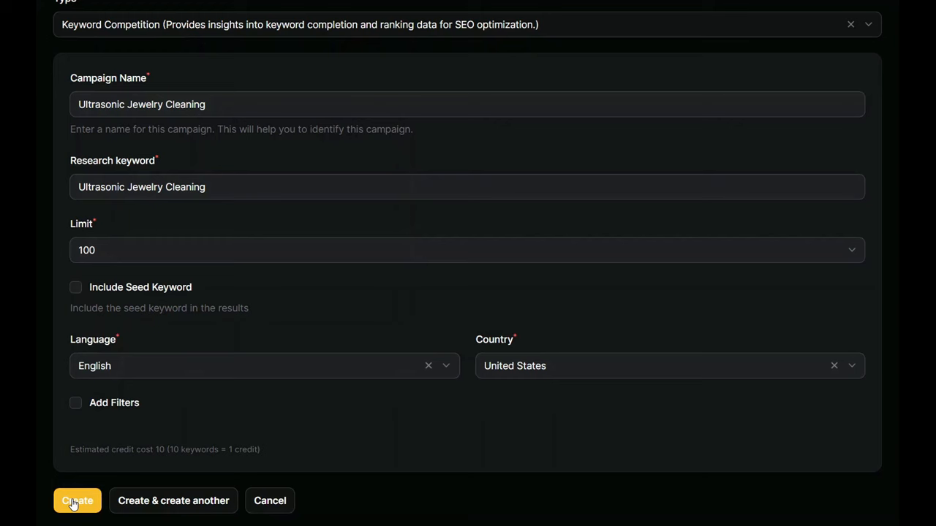
{"action": "left_click", "coordinate": [76, 501]}
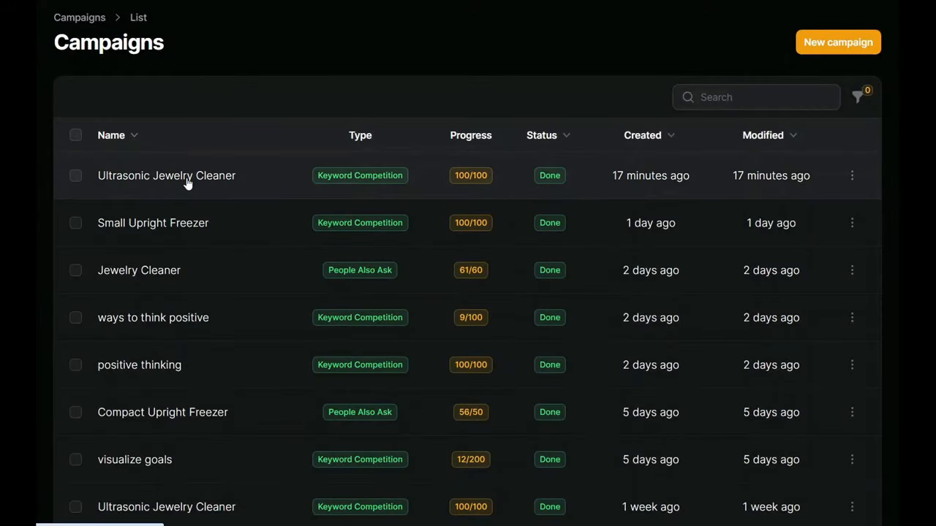
Step: Open the Ultrasonic Jewelry Cleaner results and sort keywords by Competition, Doable first
{"action": "left_click", "coordinate": [166, 175]}
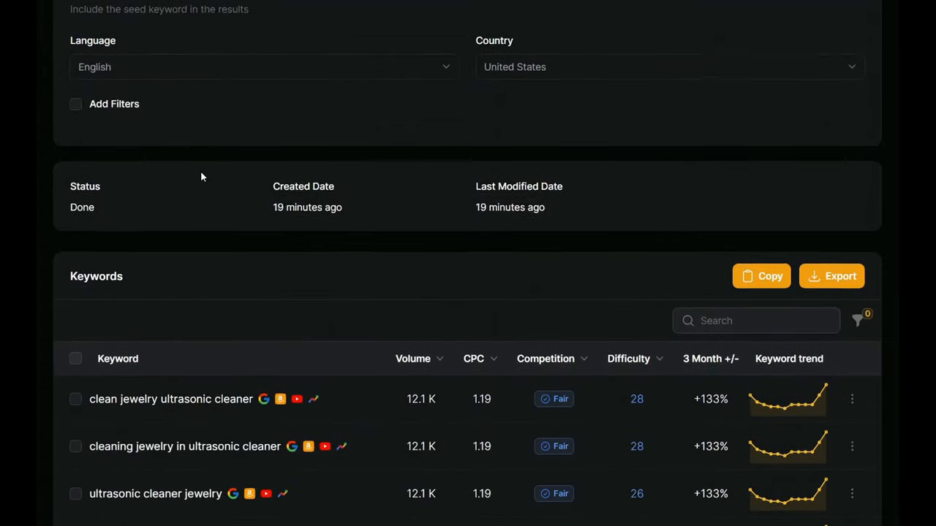
{"action": "scroll", "scroll_direction": "down", "scroll_amount": 3}
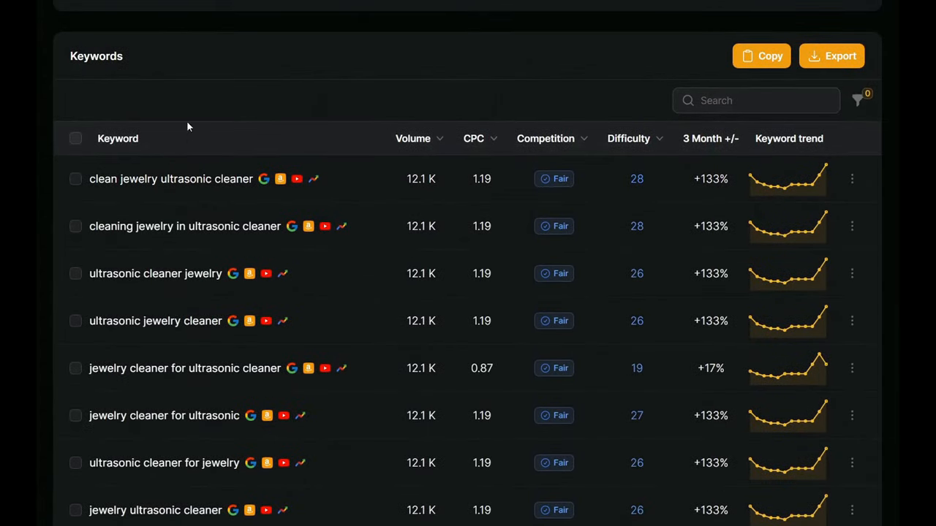
{"action": "mouse_move", "coordinate": [190, 90]}
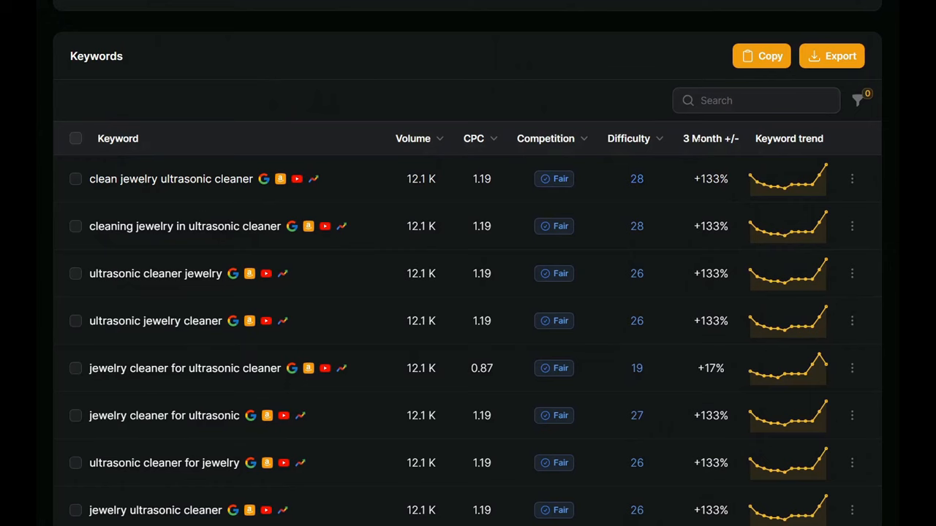
{"action": "mouse_move", "coordinate": [778, 177]}
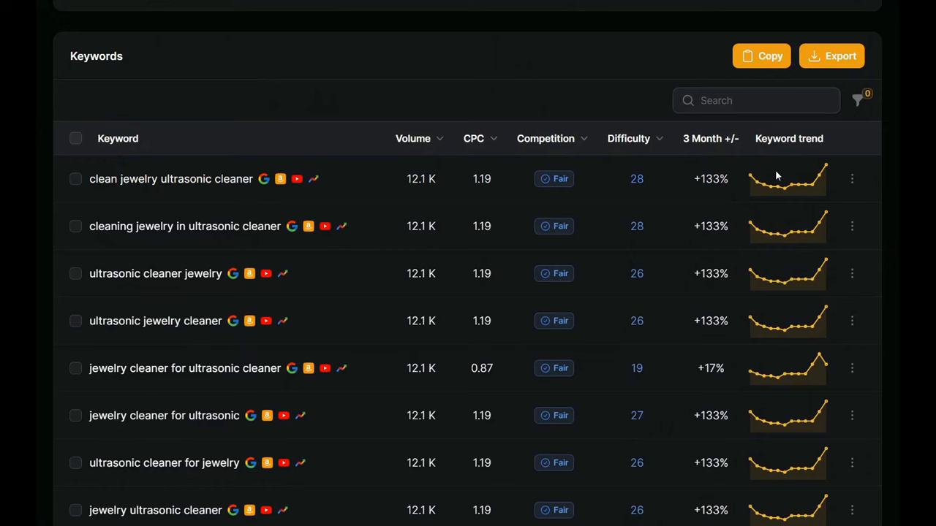
{"action": "scroll", "scroll_direction": "up", "scroll_amount": 3}
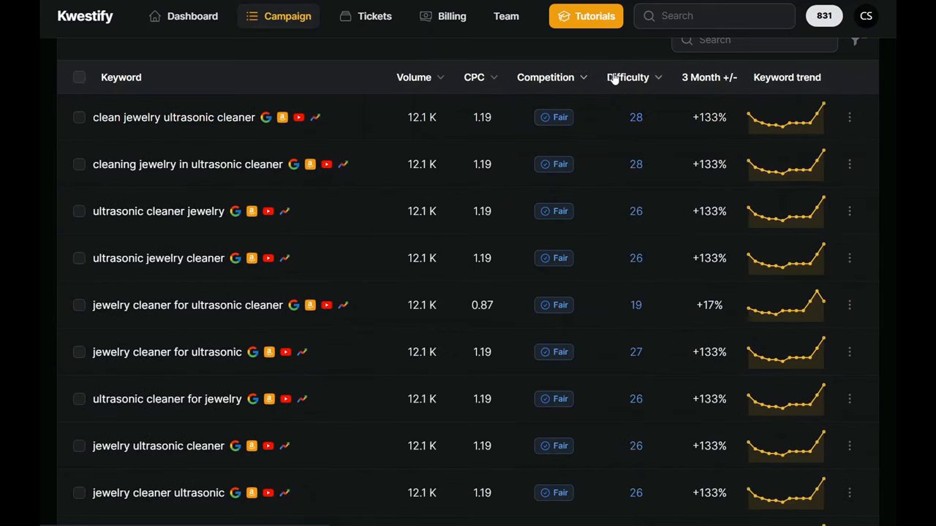
{"action": "mouse_move", "coordinate": [556, 85]}
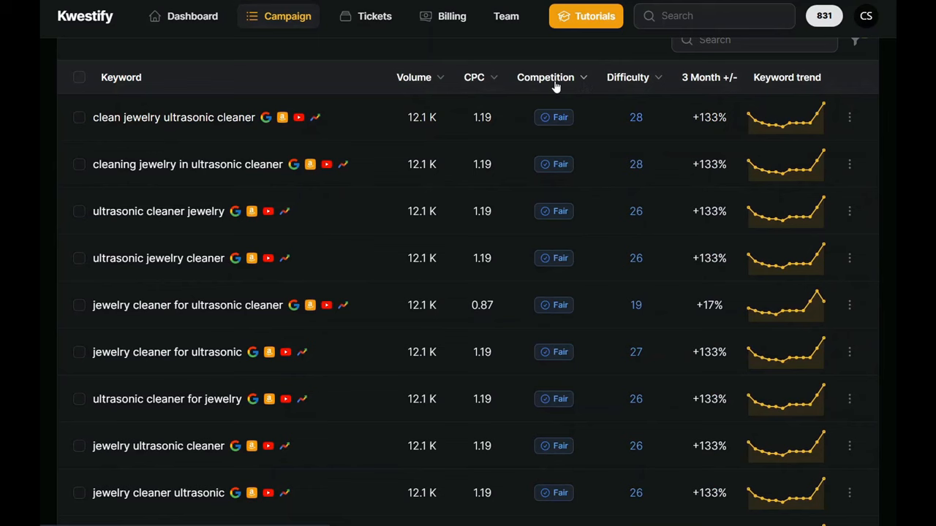
{"action": "left_click", "coordinate": [545, 77]}
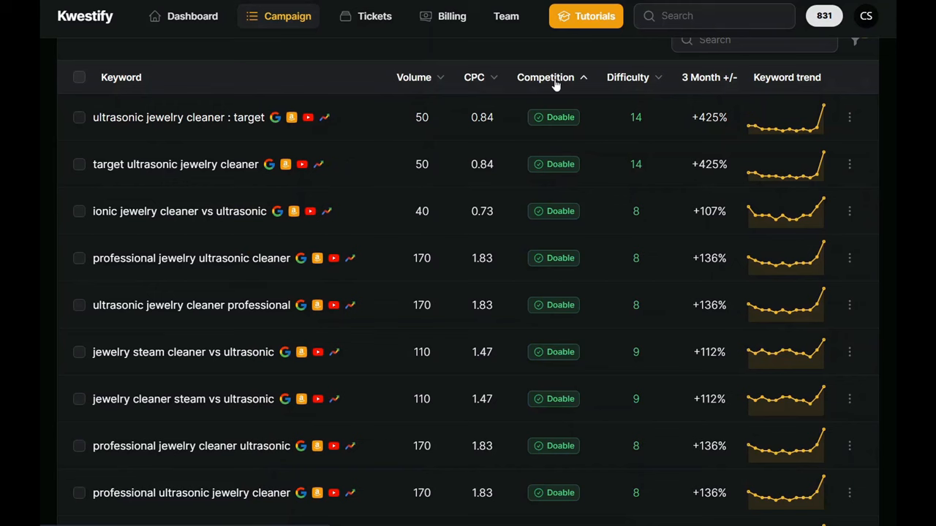
{"action": "mouse_move", "coordinate": [384, 186]}
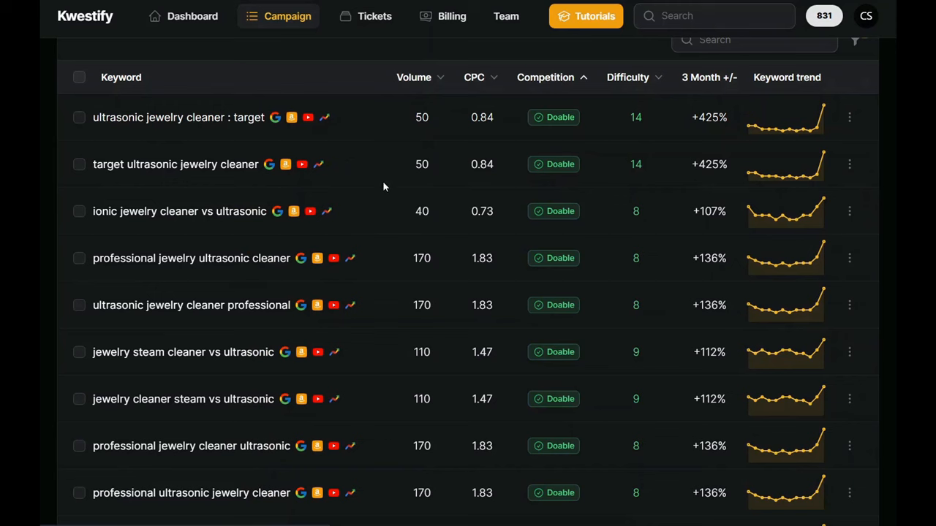
{"action": "mouse_move", "coordinate": [294, 212]}
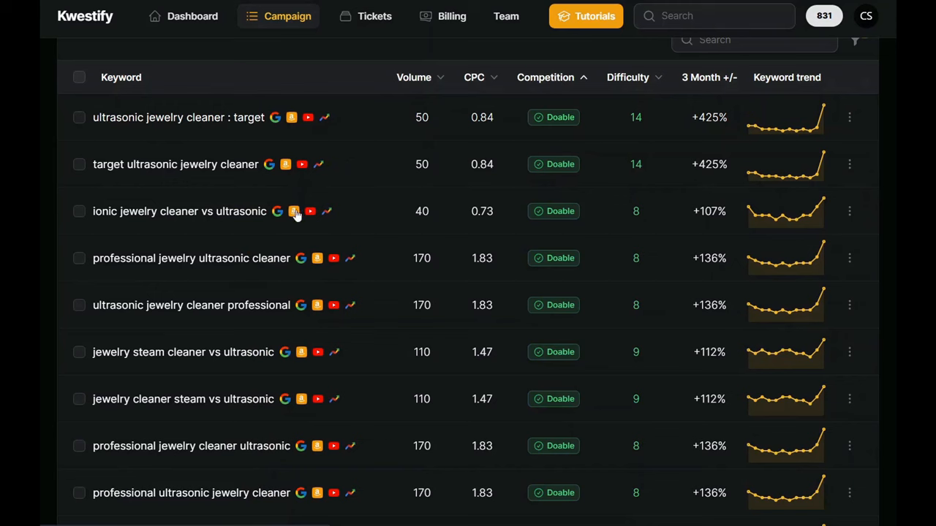
{"action": "left_click", "coordinate": [294, 211]}
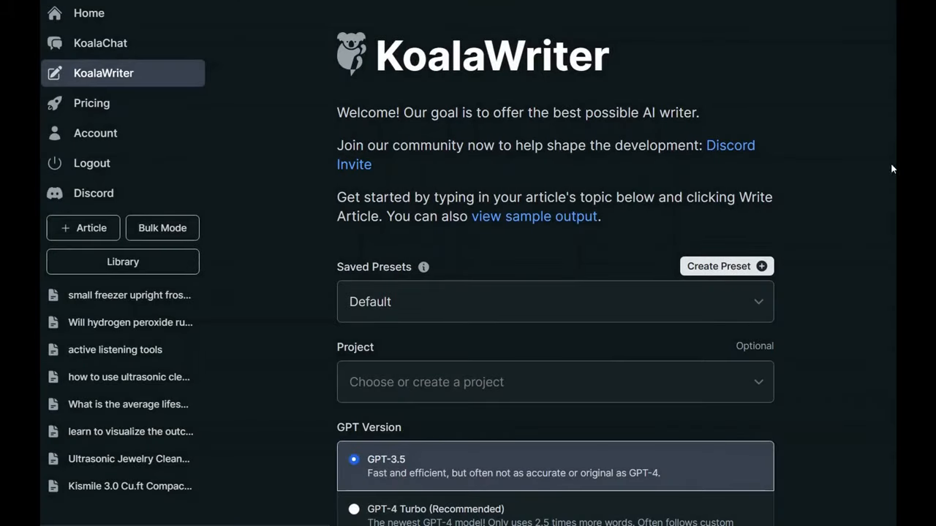
Step: Change KoalaWriter's Article Type from blog post to Amazon Single Product Review
{"action": "scroll", "scroll_direction": "down", "scroll_amount": 3}
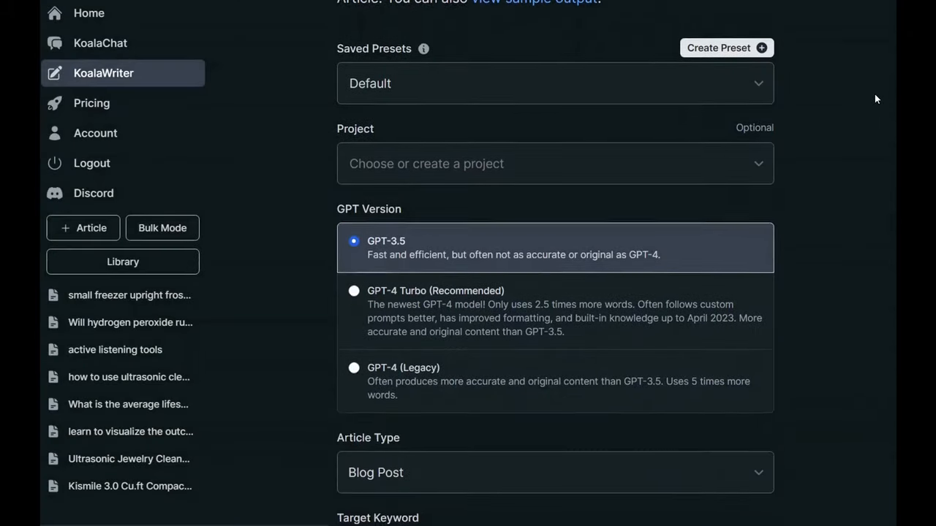
{"action": "scroll", "scroll_direction": "down", "scroll_amount": 3}
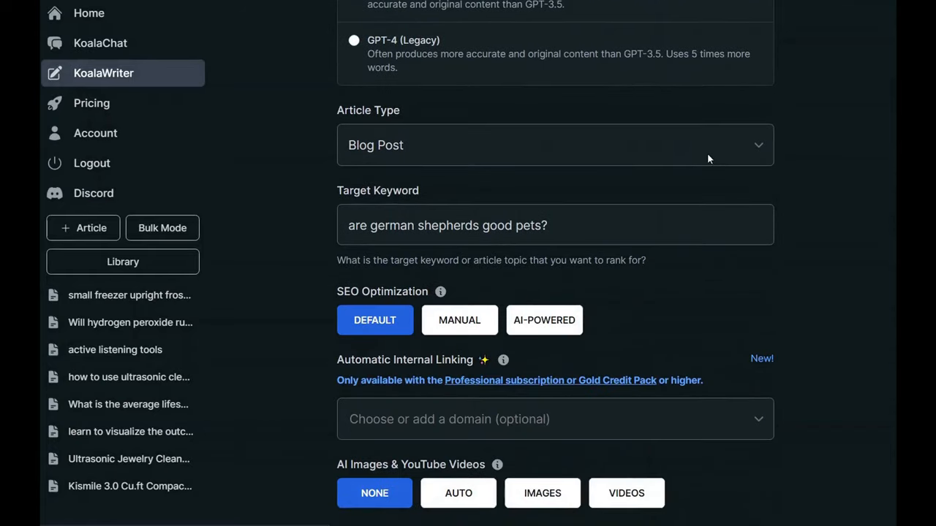
{"action": "left_click", "coordinate": [555, 145]}
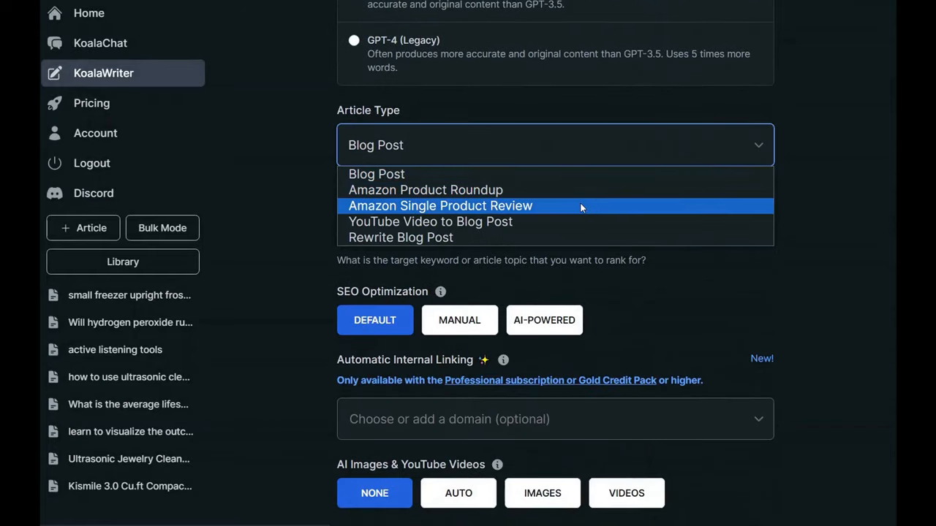
{"action": "left_click", "coordinate": [440, 205]}
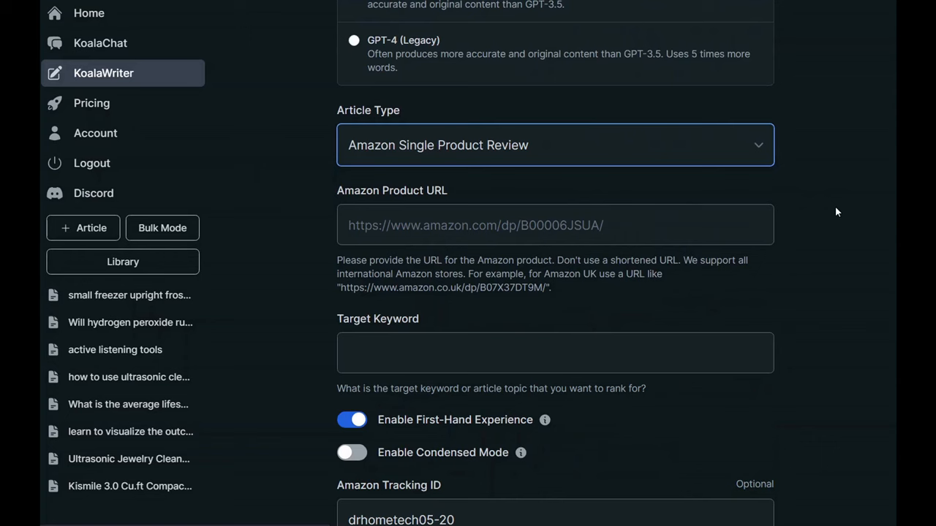
{"action": "mouse_move", "coordinate": [860, 484]}
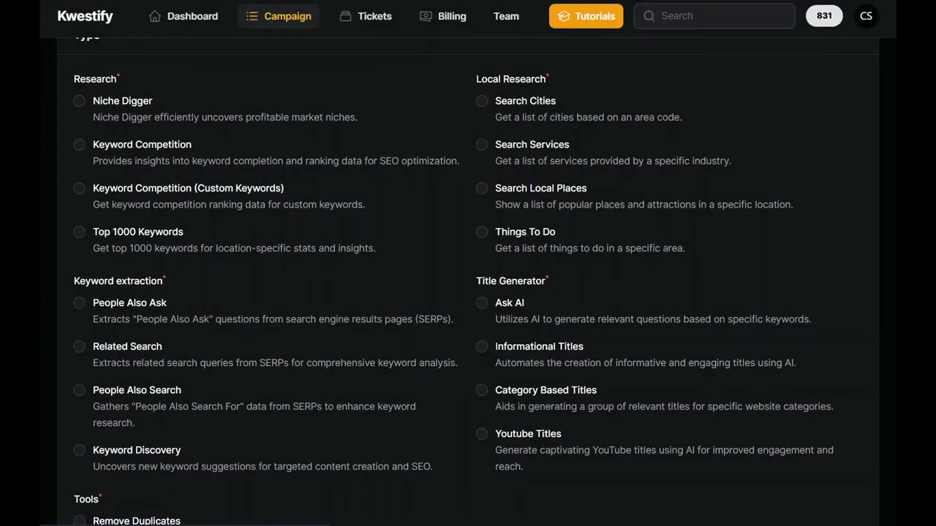
{"action": "mouse_move", "coordinate": [459, 433]}
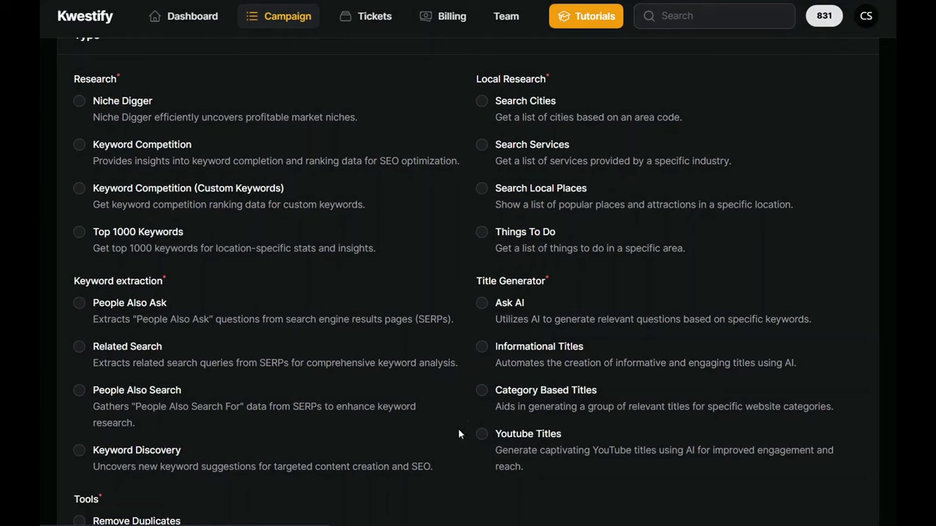
{"action": "mouse_move", "coordinate": [84, 303]}
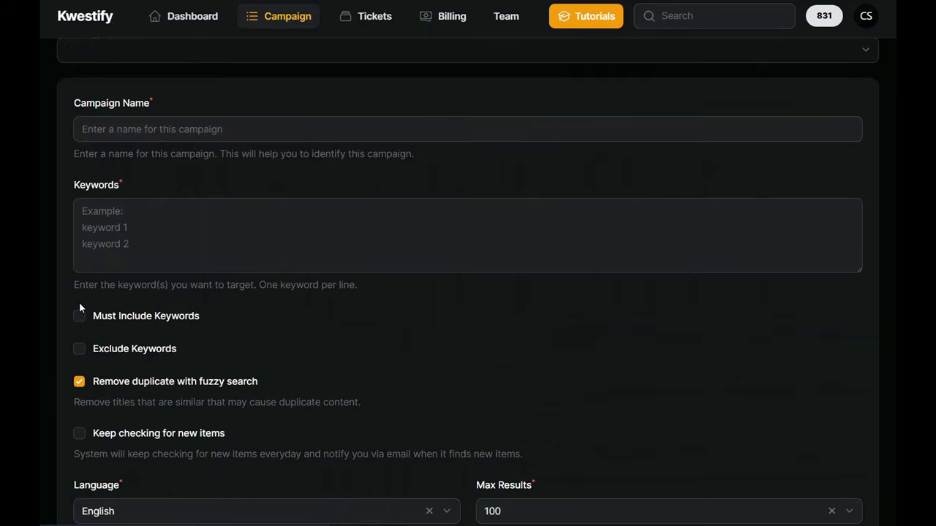
Step: Name the People Also Ask campaign 'Ultrasonic Jewelry Cleaner', set Max Results 50, and create it
{"action": "left_click", "coordinate": [468, 129]}
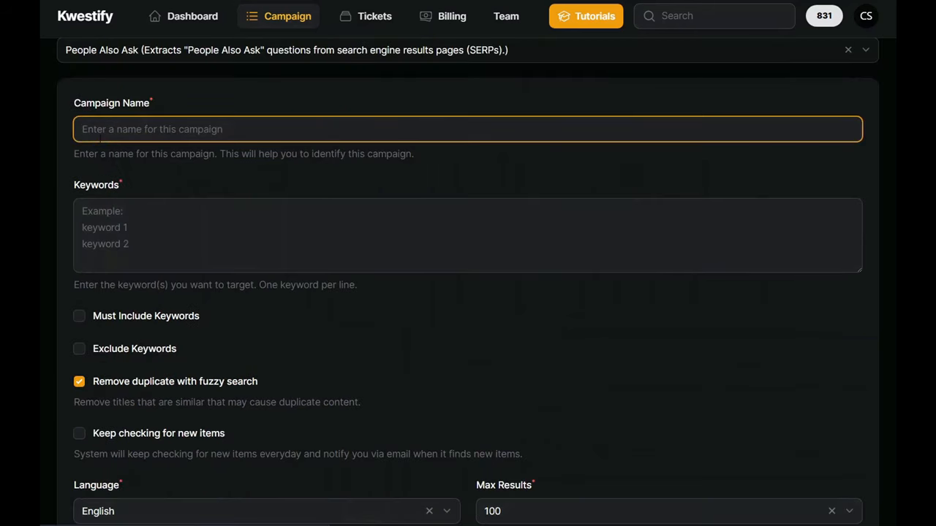
{"action": "type", "text": "Ultrasonic Jewelry Cleaner"}
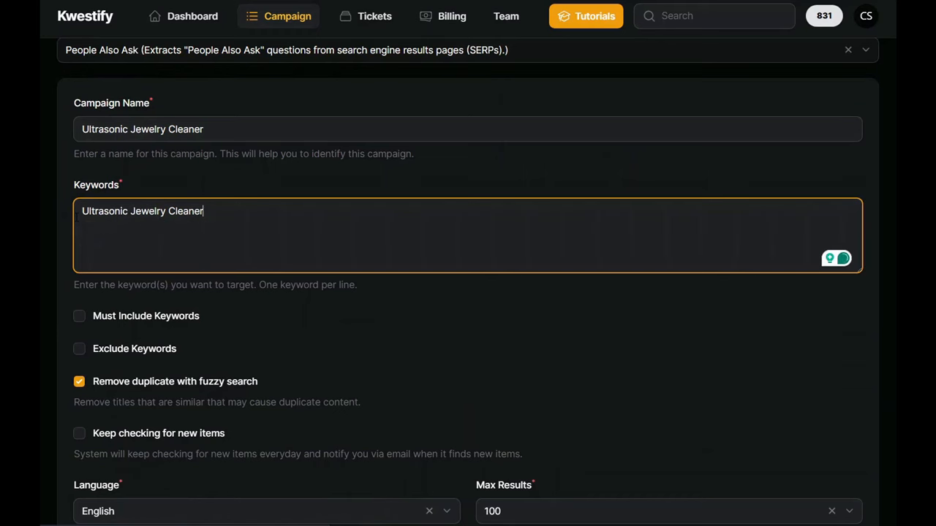
{"action": "scroll", "scroll_direction": "down", "scroll_amount": 3}
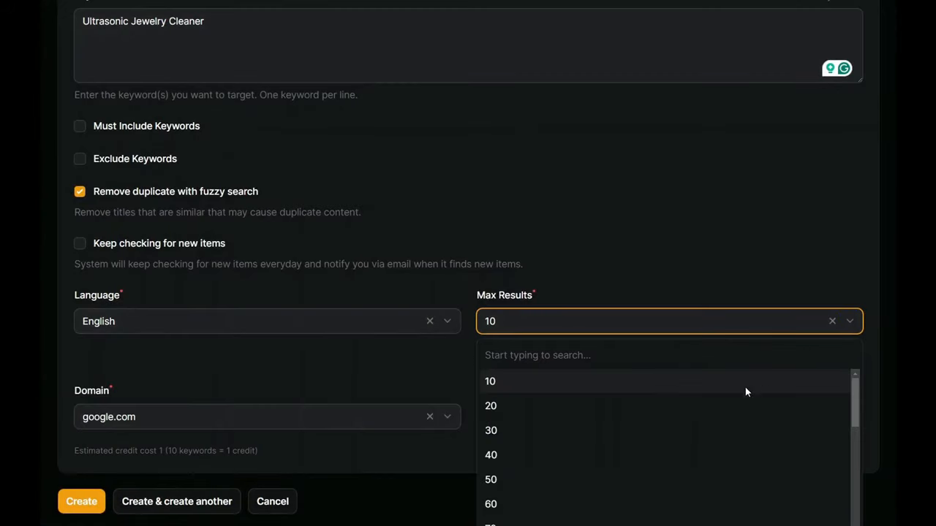
{"action": "scroll", "scroll_direction": "down", "scroll_amount": 3}
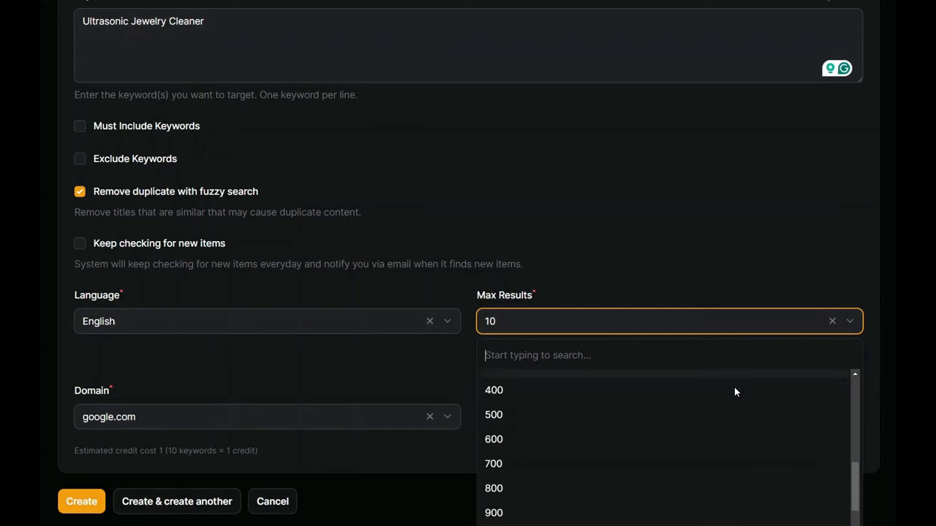
{"action": "scroll", "scroll_direction": "down", "scroll_amount": 3}
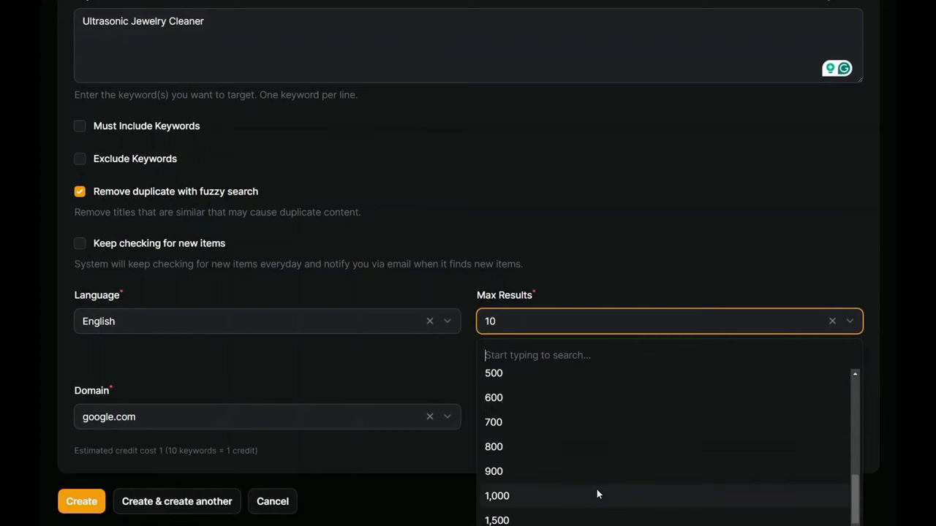
{"action": "mouse_move", "coordinate": [585, 332]}
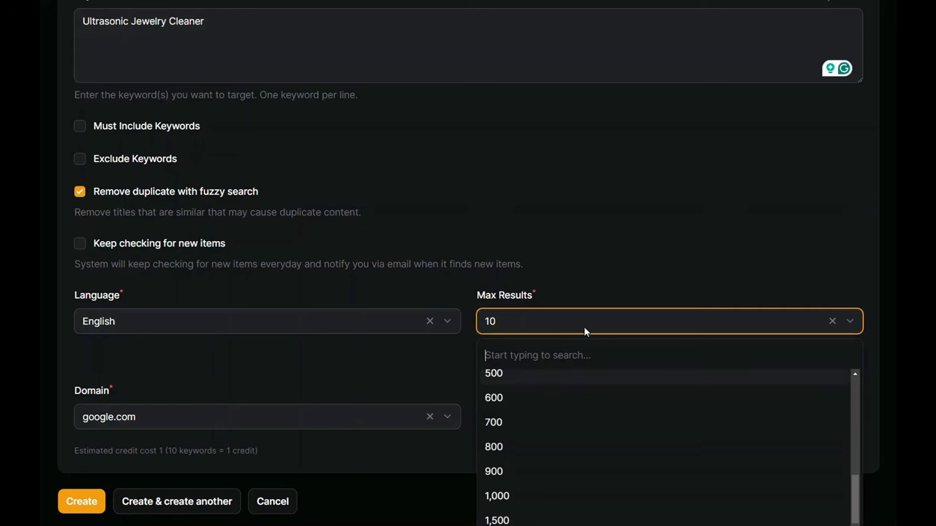
{"action": "scroll", "scroll_direction": "up", "scroll_amount": 3}
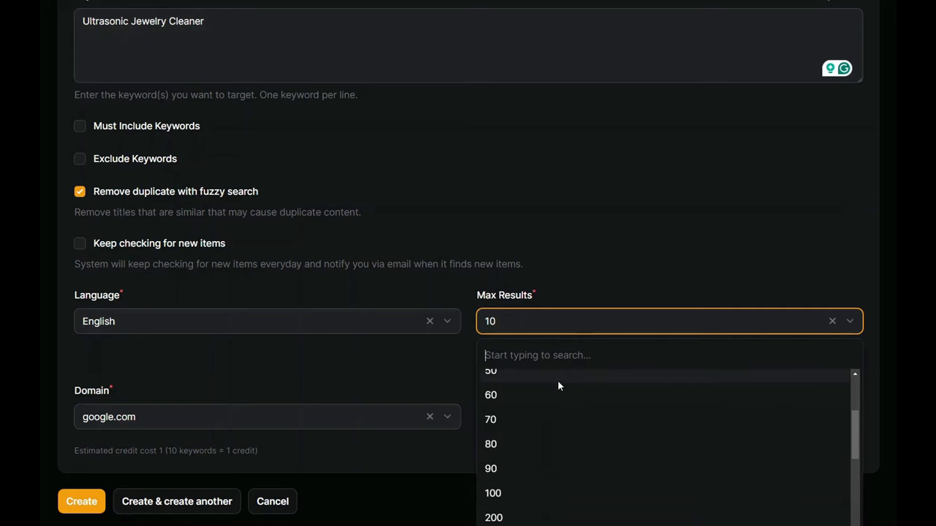
{"action": "scroll", "scroll_direction": "up", "scroll_amount": 3}
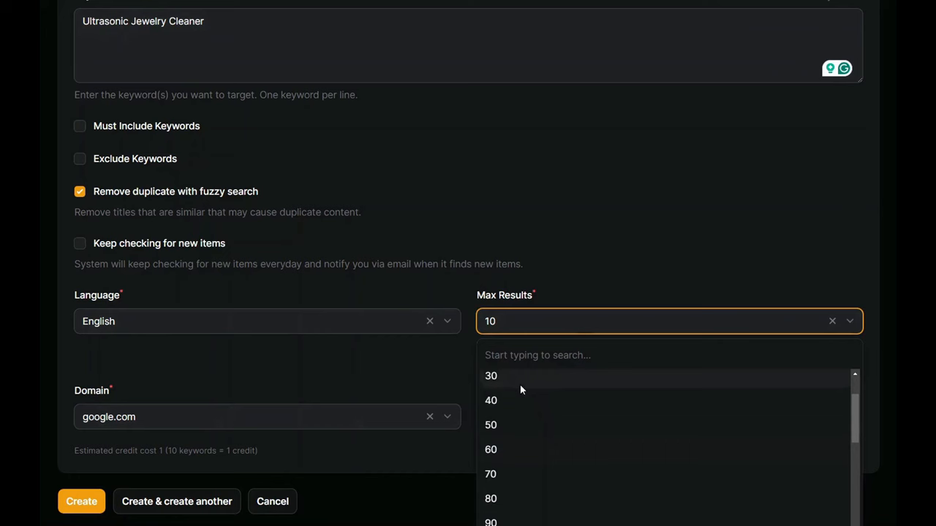
{"action": "left_click", "coordinate": [491, 424]}
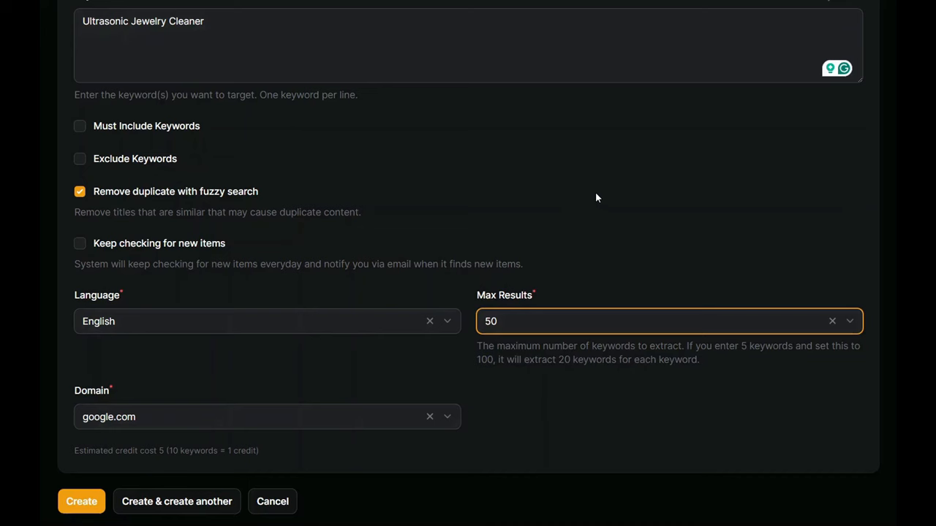
{"action": "left_click", "coordinate": [81, 502]}
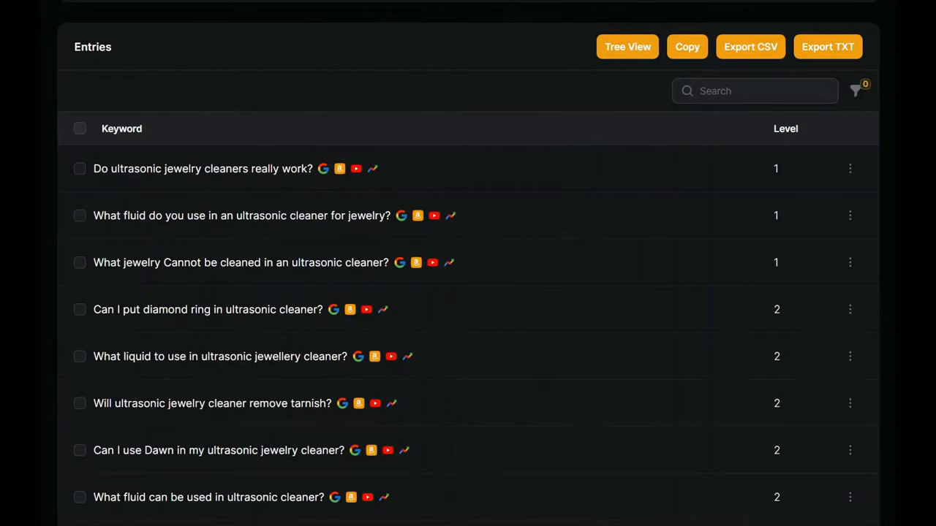
{"action": "mouse_move", "coordinate": [686, 108]}
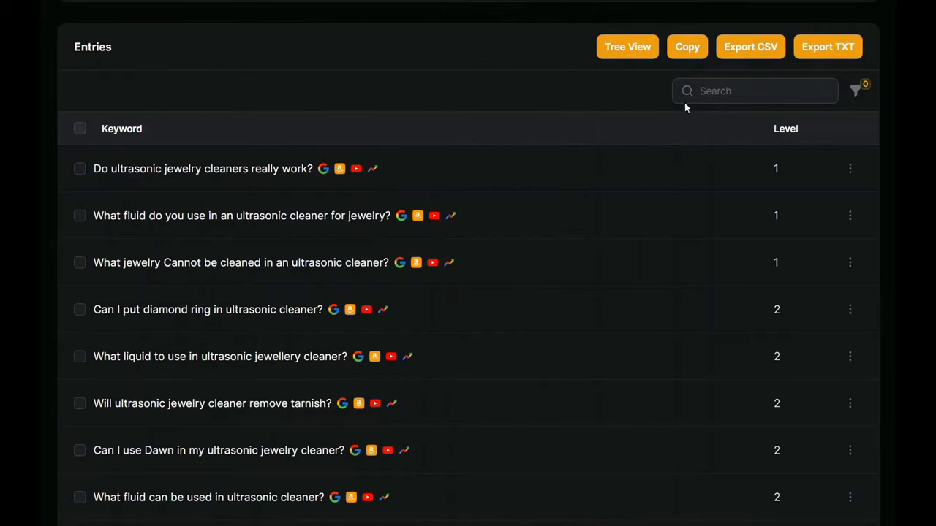
{"action": "scroll", "scroll_direction": "down", "scroll_amount": 3}
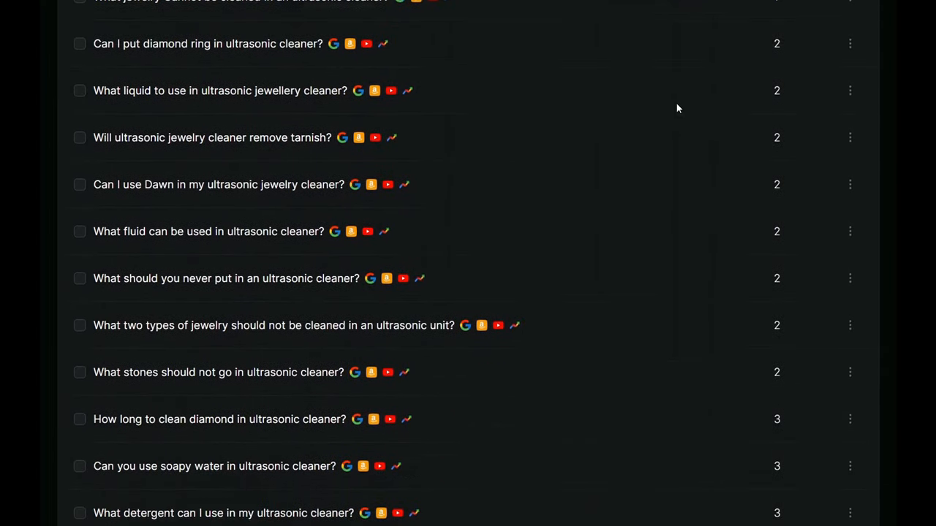
{"action": "scroll", "scroll_direction": "down", "scroll_amount": 3}
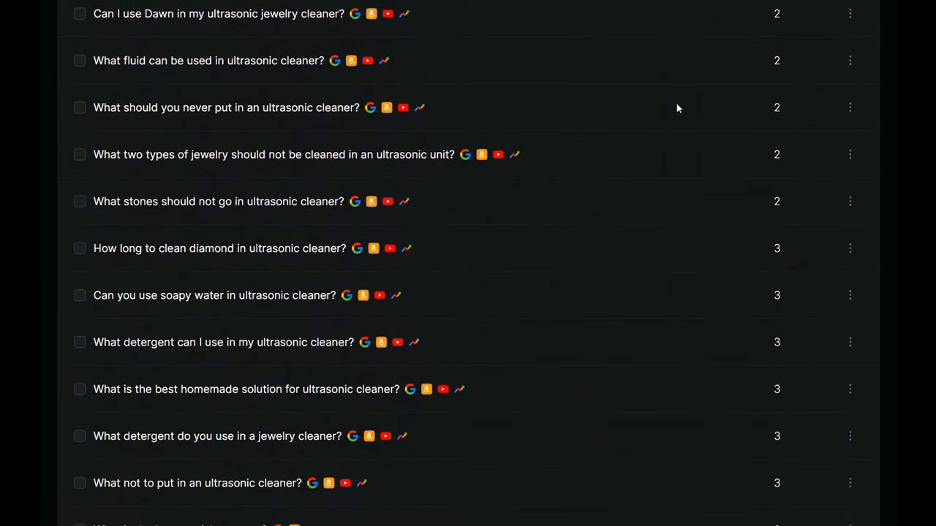
{"action": "scroll", "scroll_direction": "down", "scroll_amount": 3}
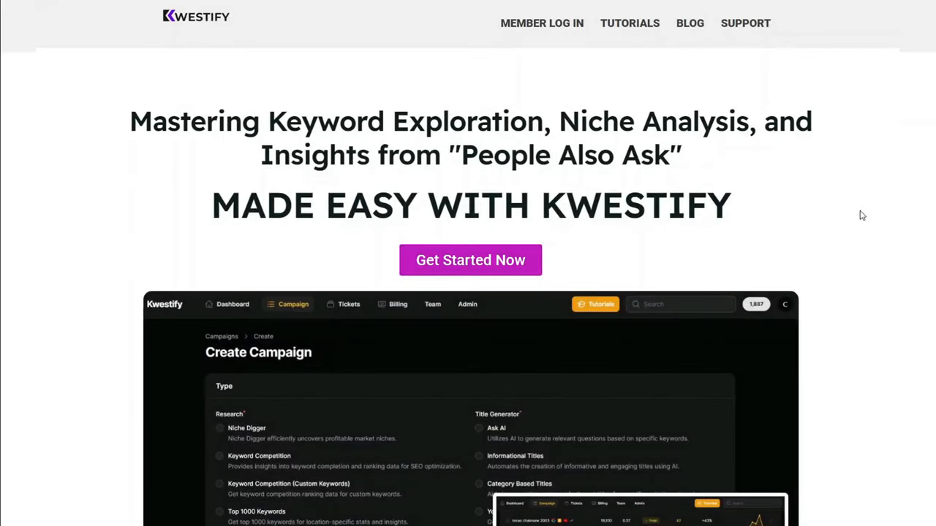
{"action": "mouse_move", "coordinate": [835, 254]}
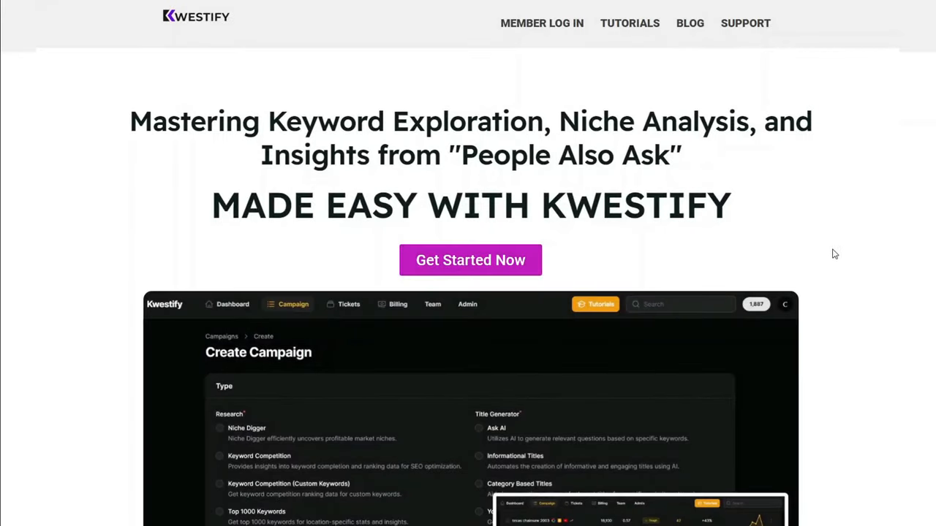
{"action": "scroll", "scroll_direction": "down", "scroll_amount": 3}
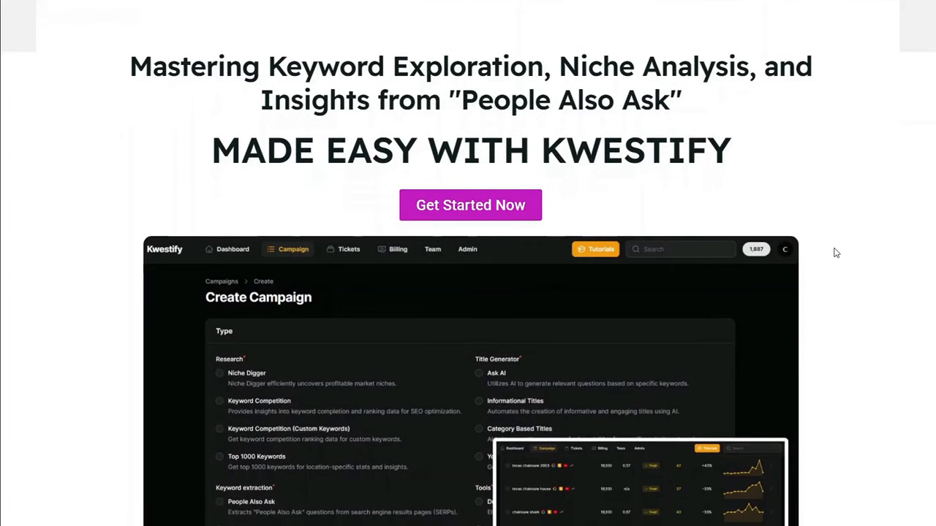
{"action": "scroll", "scroll_direction": "down", "scroll_amount": 3}
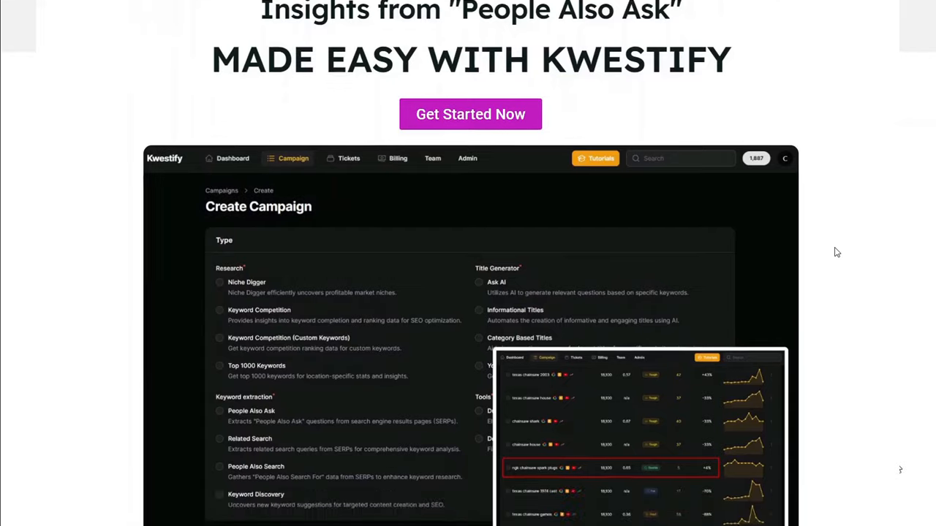
{"action": "scroll", "scroll_direction": "down", "scroll_amount": 3}
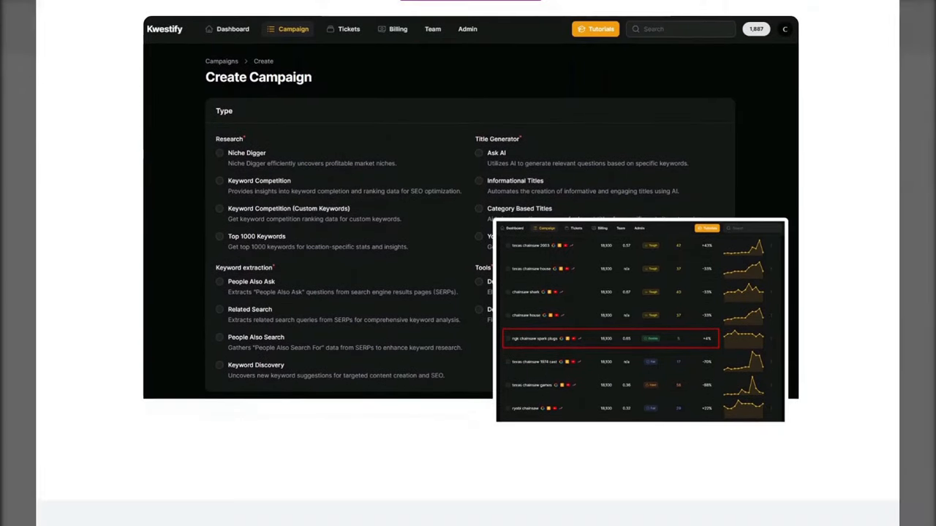
{"action": "scroll", "scroll_direction": "down", "scroll_amount": 3}
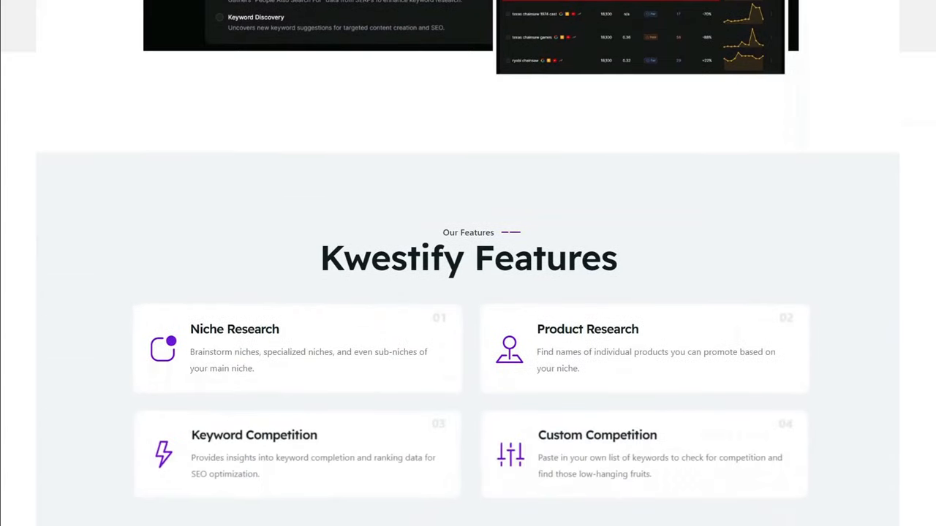
{"action": "scroll", "scroll_direction": "down", "scroll_amount": 3}
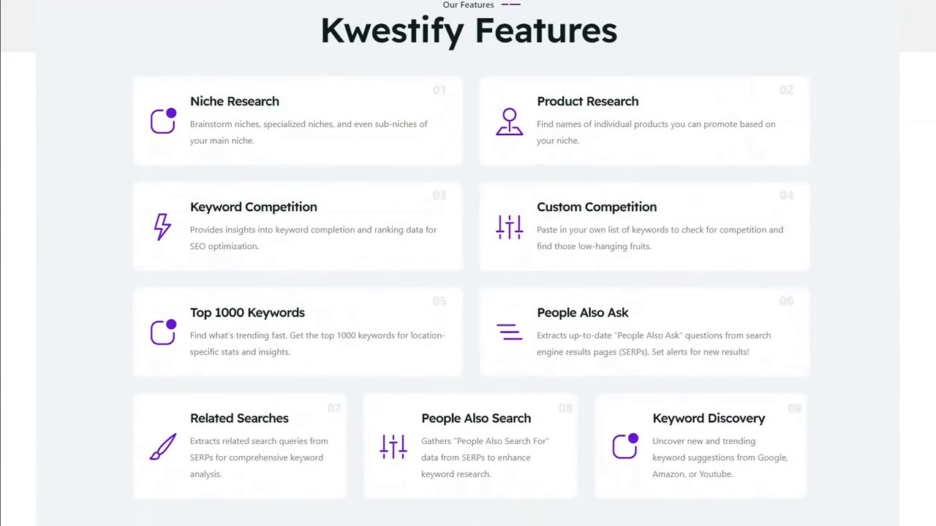
{"action": "scroll", "scroll_direction": "down", "scroll_amount": 3}
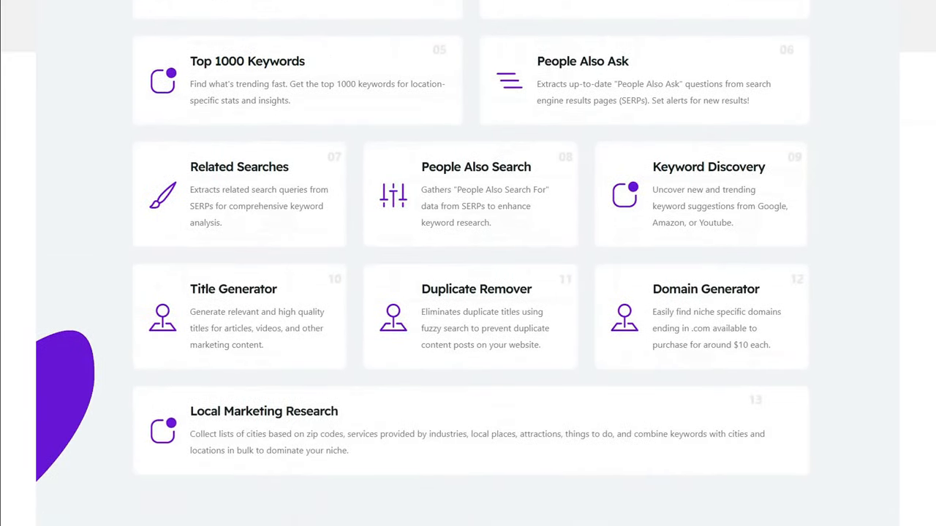
{"action": "scroll", "scroll_direction": "down", "scroll_amount": 3}
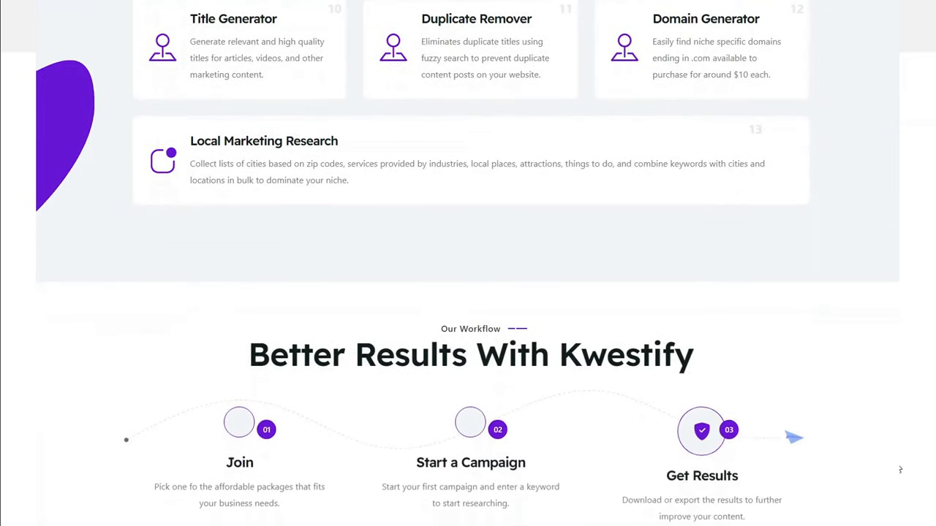
{"action": "scroll", "scroll_direction": "down", "scroll_amount": 3}
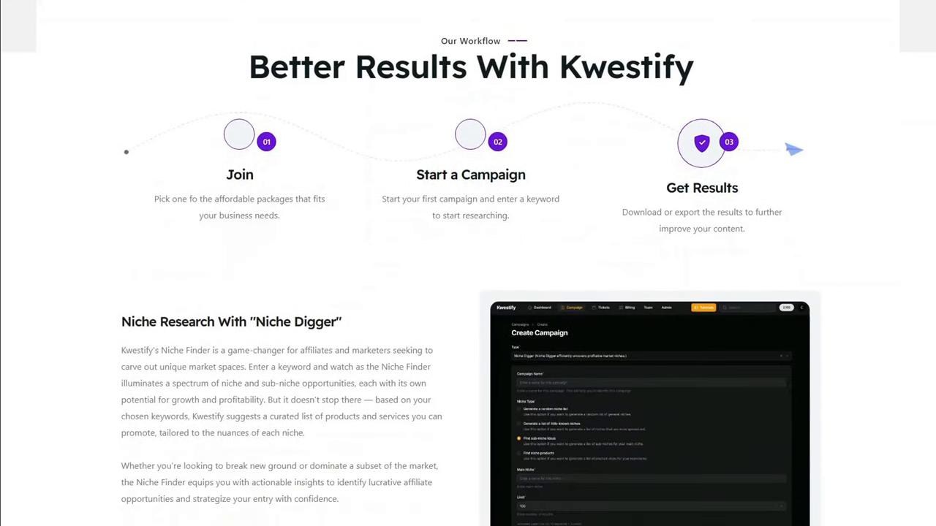
{"action": "scroll", "scroll_direction": "down", "scroll_amount": 3}
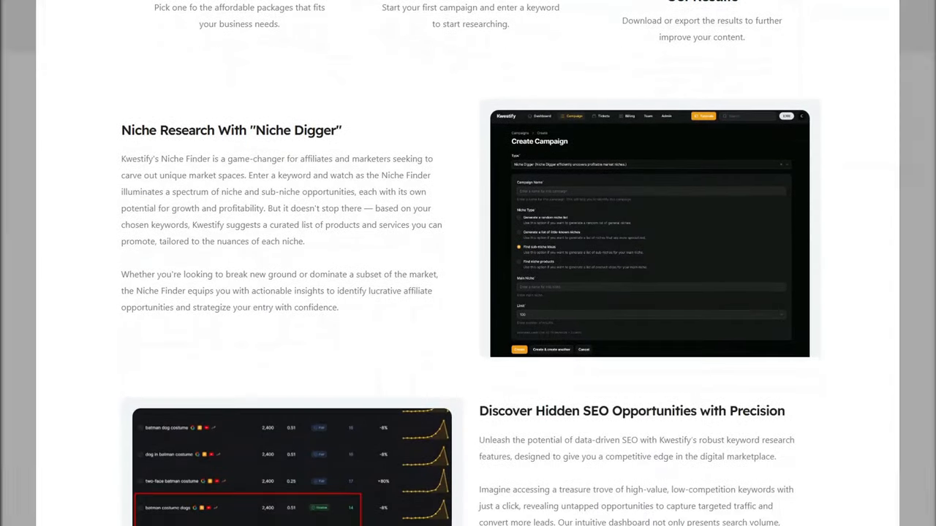